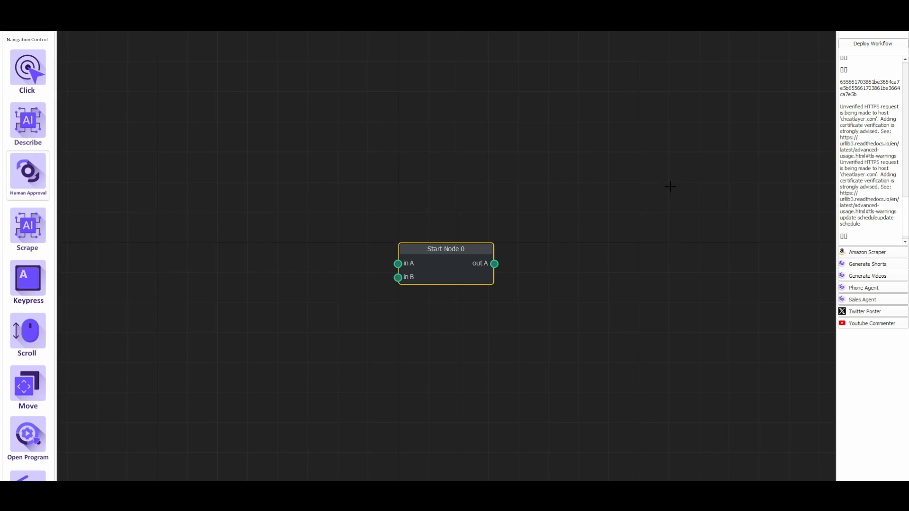
{"action": "mouse_move", "coordinate": [493, 232]}
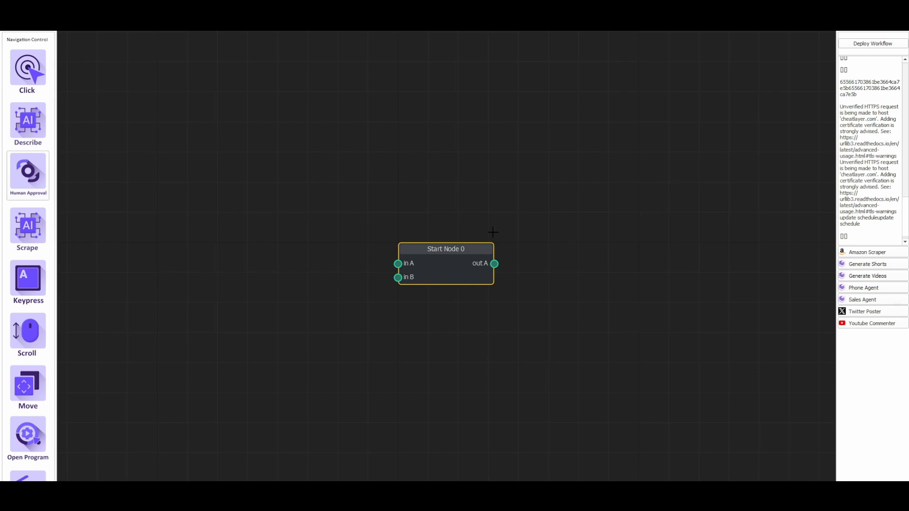
{"action": "mouse_move", "coordinate": [438, 275]}
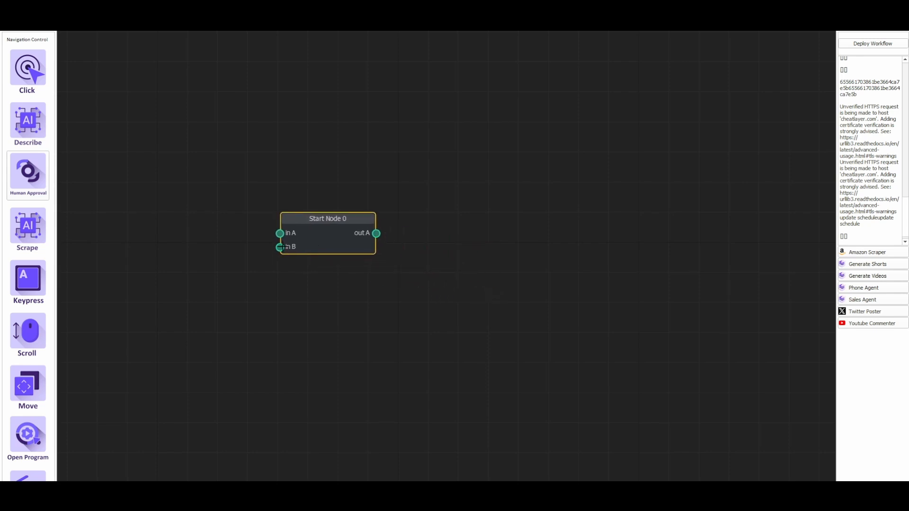
{"action": "mouse_move", "coordinate": [18, 226]}
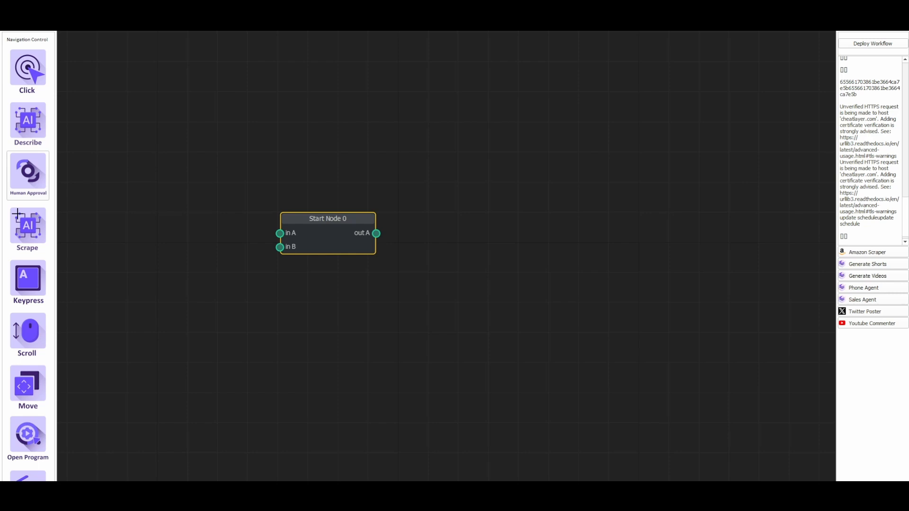
Scroll the node palette to GPT-4 and open the GPT4 1 node's properties
{"action": "scroll", "scroll_direction": "down", "scroll_amount": 3}
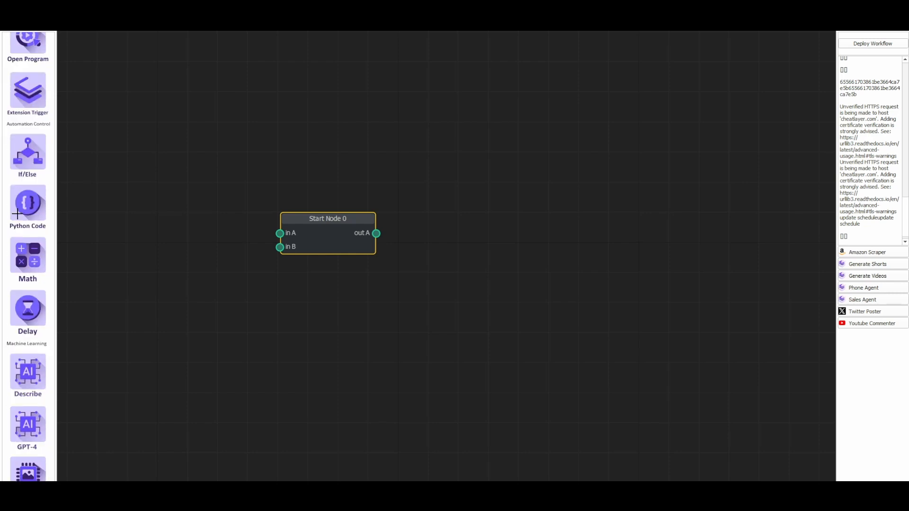
{"action": "scroll", "scroll_direction": "down", "scroll_amount": 3}
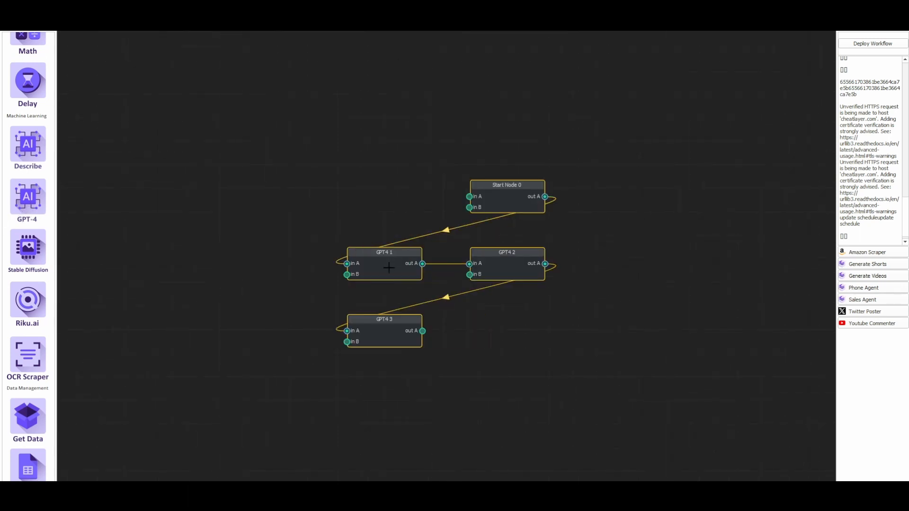
{"action": "double_click", "coordinate": [384, 252]}
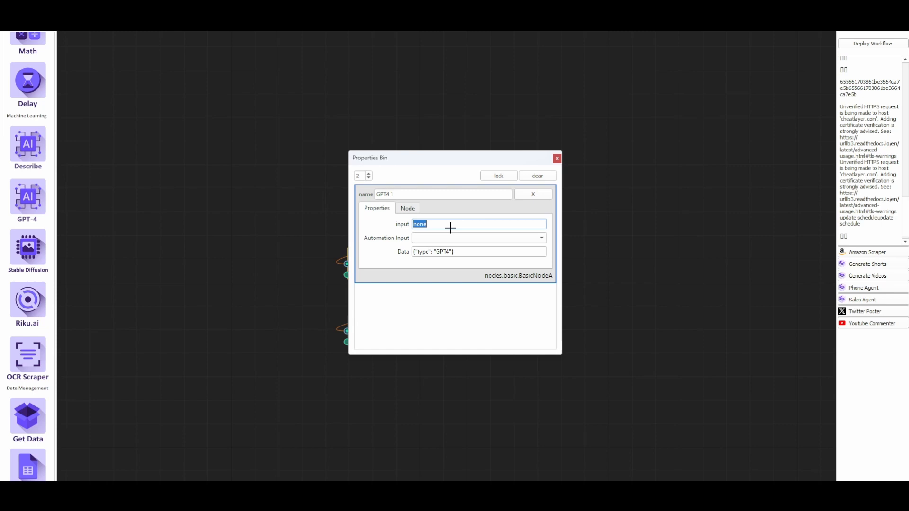
Give GPT4 1 the input 'You are a sales agent for Cheat Layer.' and close Properties
{"action": "type", "text": "You are a"}
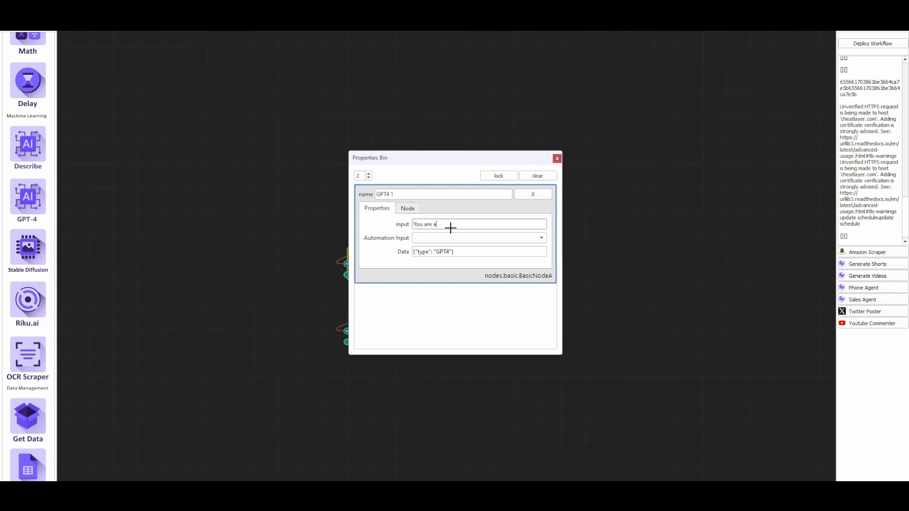
{"action": "type", "text": "sales agent for"}
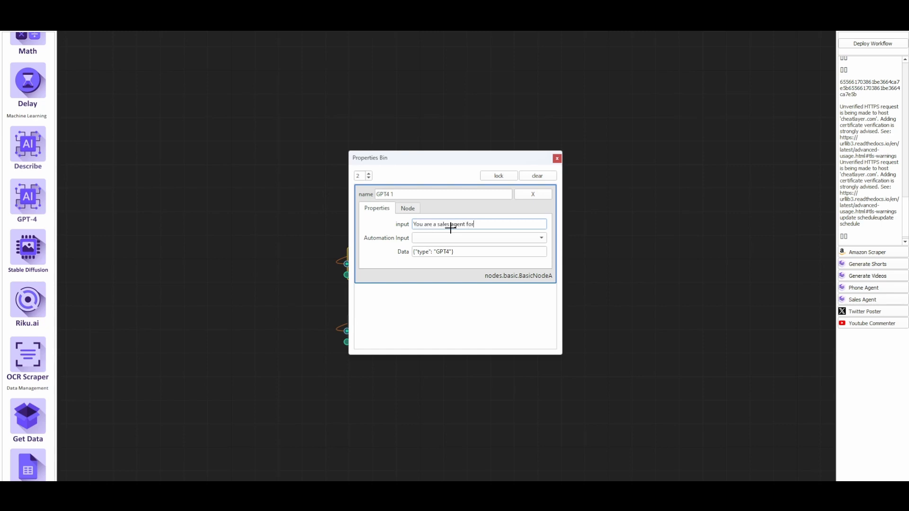
{"action": "type", "text": "Cheat Layer."}
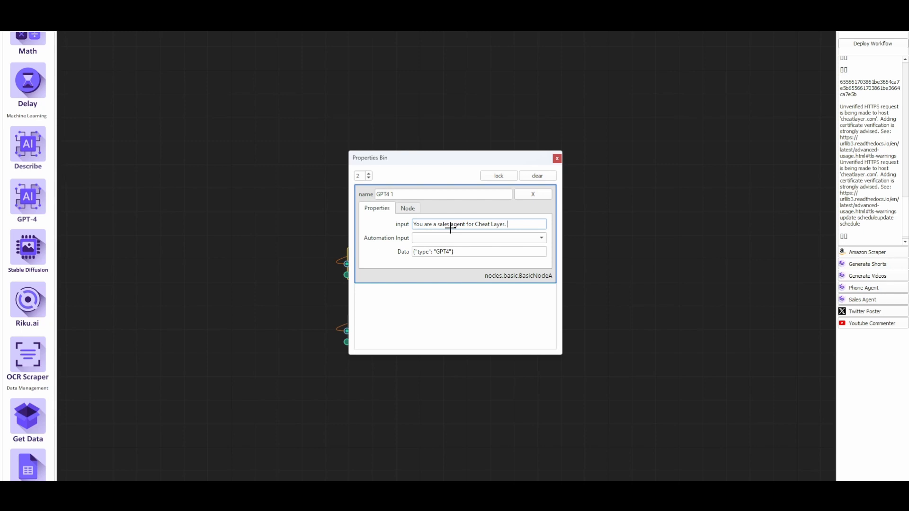
{"action": "left_click", "coordinate": [556, 158]}
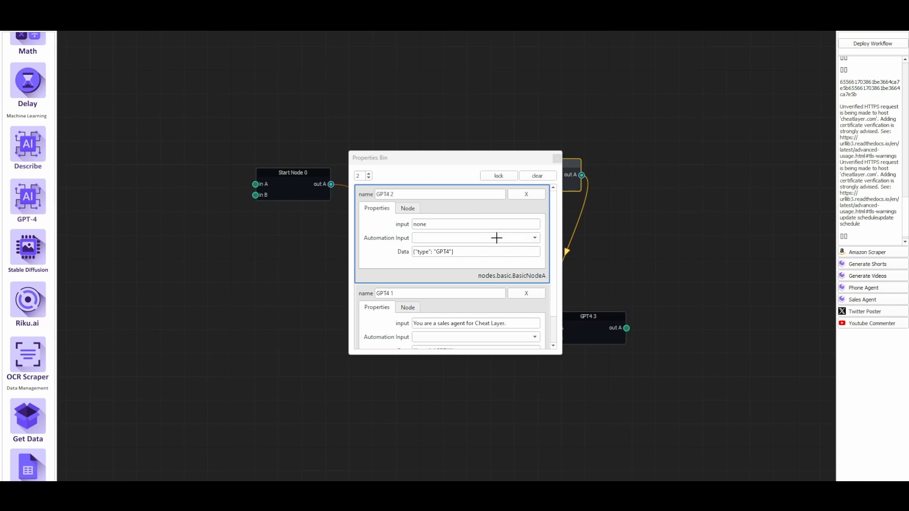
{"action": "left_click", "coordinate": [555, 158]}
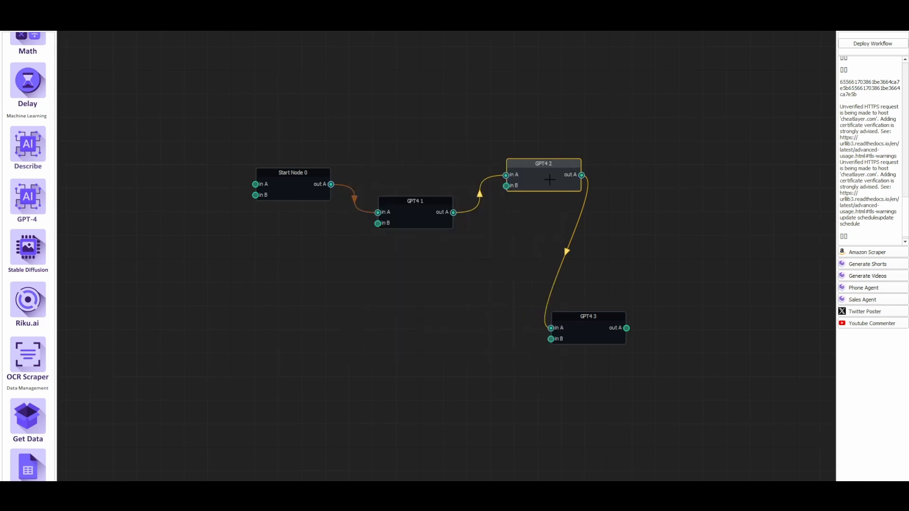
Save the workflow from the File menu under the name 'phone2'
{"action": "left_click", "coordinate": [586, 328]}
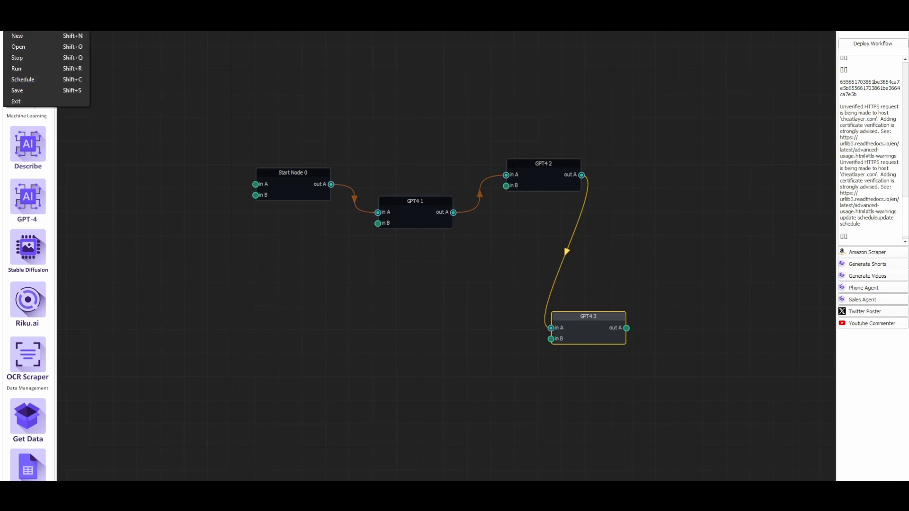
{"action": "left_click", "coordinate": [17, 90]}
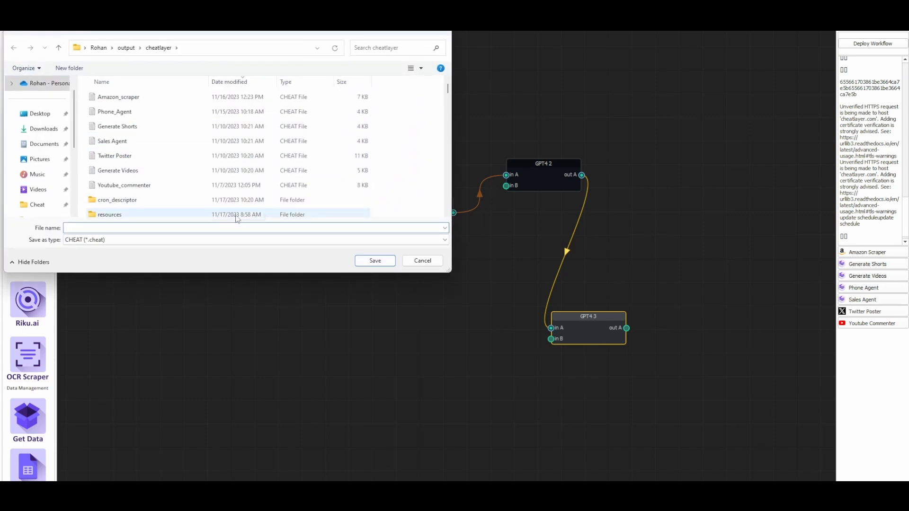
{"action": "type", "text": "p"}
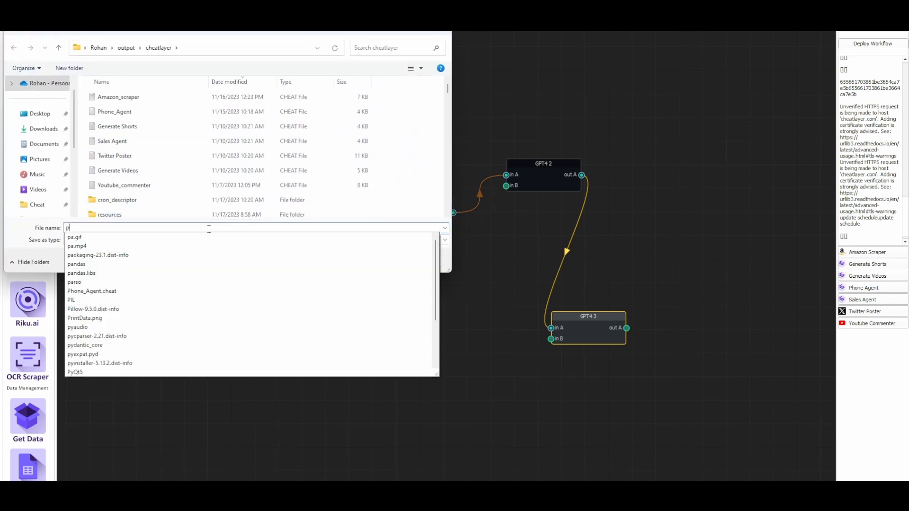
{"action": "type", "text": "hone2"}
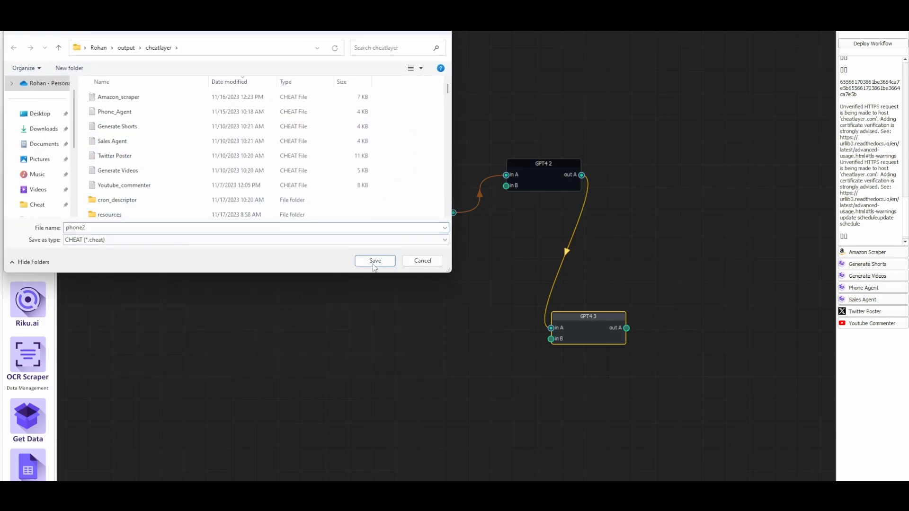
{"action": "left_click", "coordinate": [375, 260]}
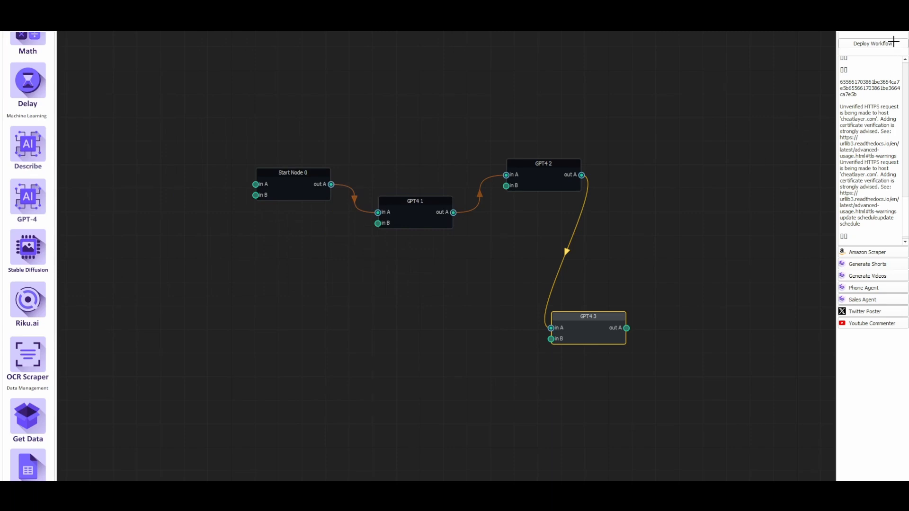
Deploy with a Phone trigger and a 'Hi I'm a sales rep for Cheat Layer' greeting prompt
{"action": "left_click", "coordinate": [873, 43]}
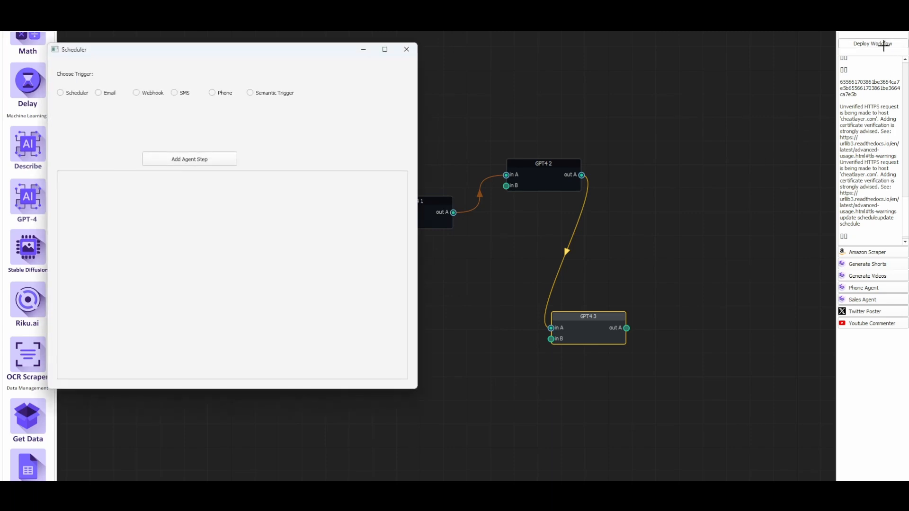
{"action": "left_click", "coordinate": [212, 93]}
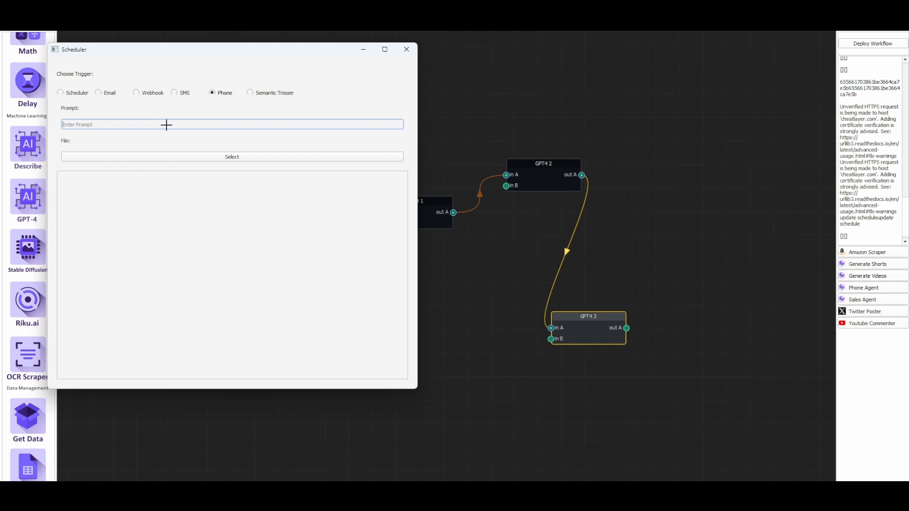
{"action": "type", "text": "Hi I'm a"}
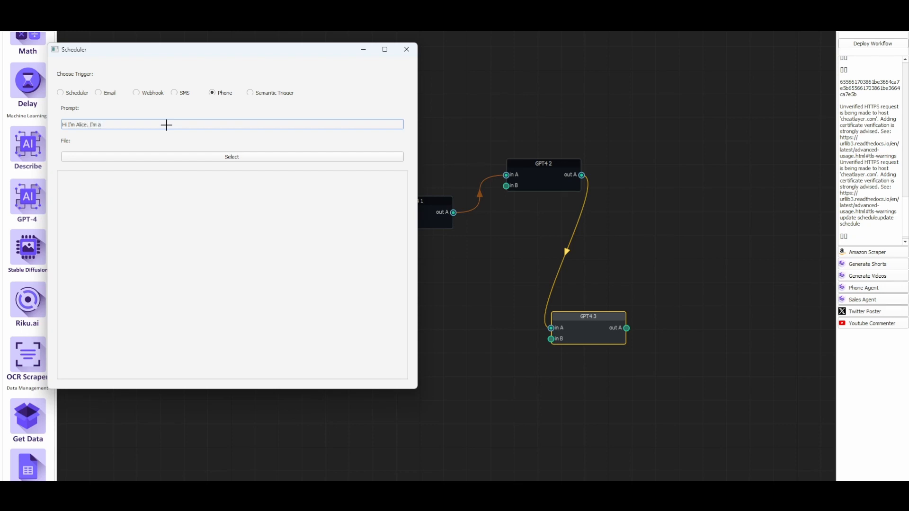
{"action": "type", "text": "sales rep"}
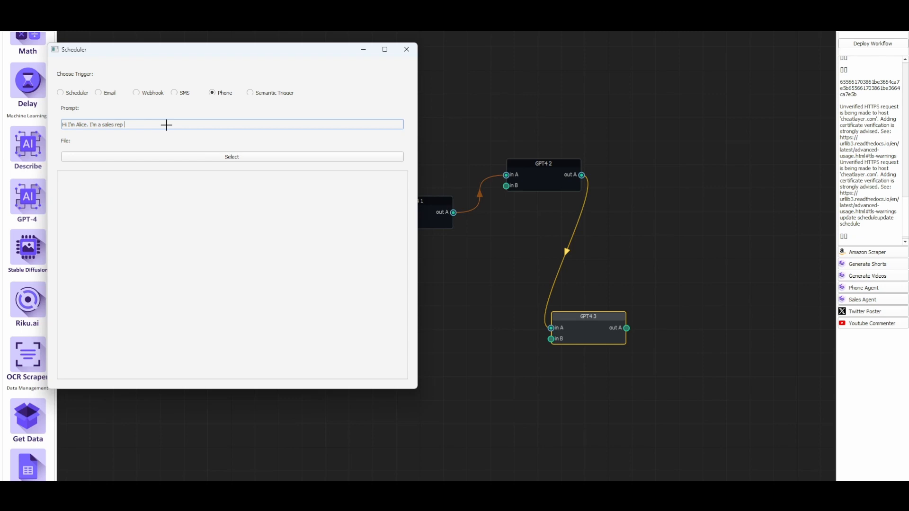
{"action": "type", "text": "for Cheat Layer. How can I help"}
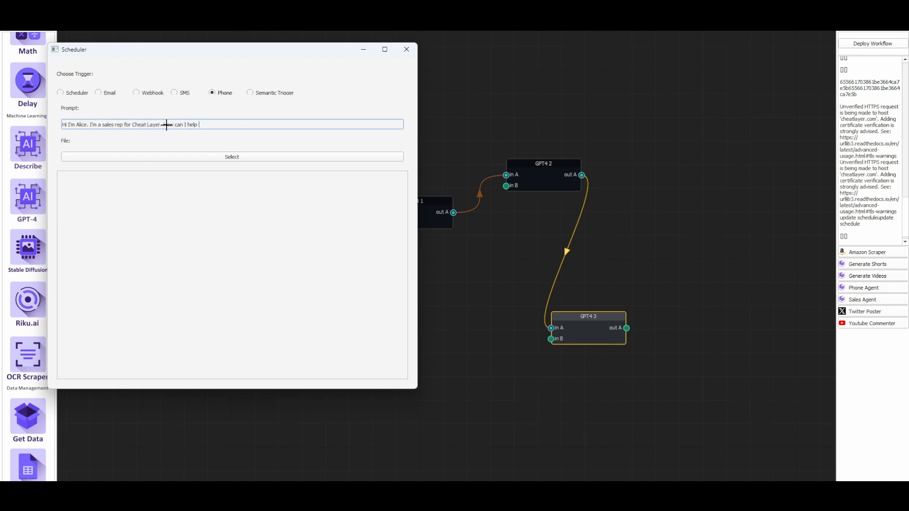
{"action": "type", "text": "you?"}
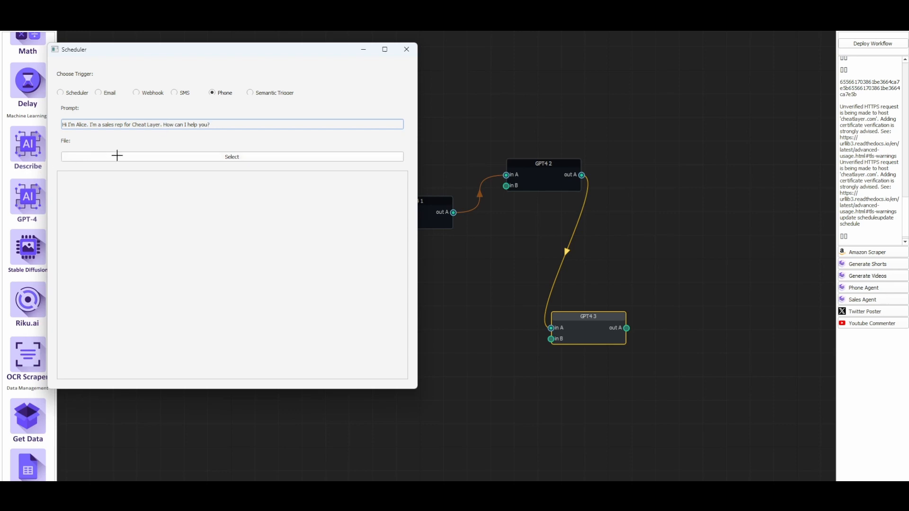
Choose the Phone_Agent file from output\cheatlayer as the deployment's workflow
{"action": "left_click", "coordinate": [231, 157]}
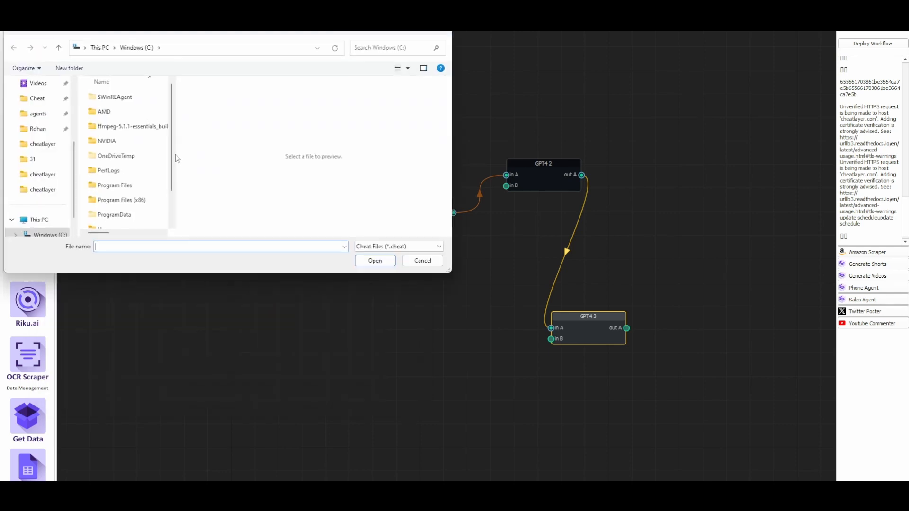
{"action": "double_click", "coordinate": [42, 189]}
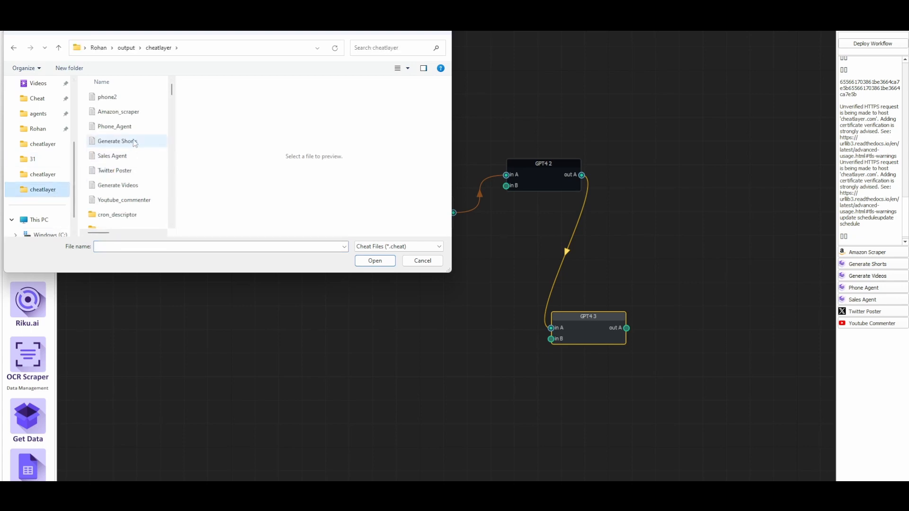
{"action": "left_click", "coordinate": [114, 126]}
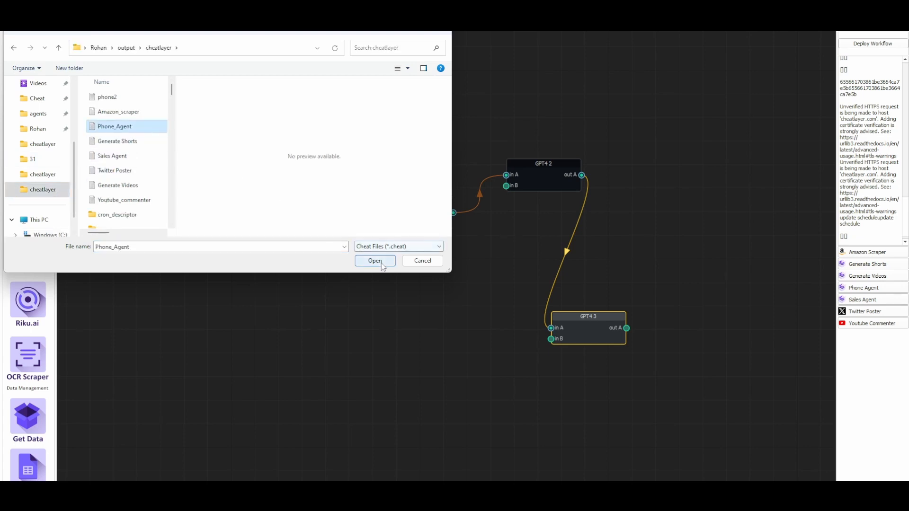
{"action": "left_click", "coordinate": [375, 261]}
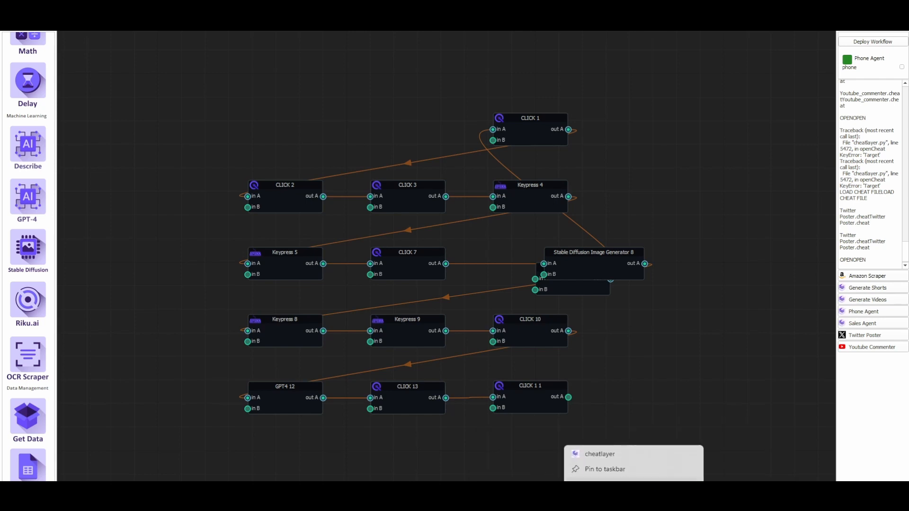
Open the cheatlayer folder from the taskbar and launch the cheatlayer application
{"action": "left_click", "coordinate": [599, 454]}
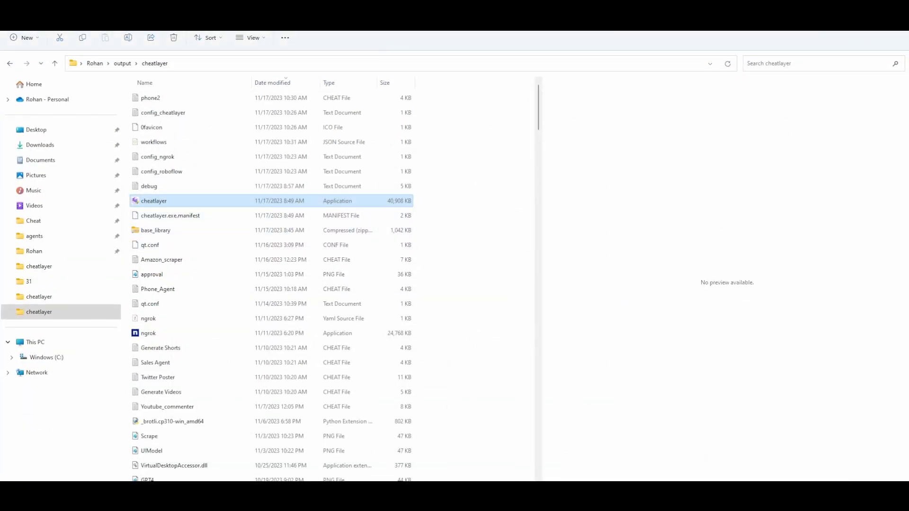
{"action": "double_click", "coordinate": [153, 201]}
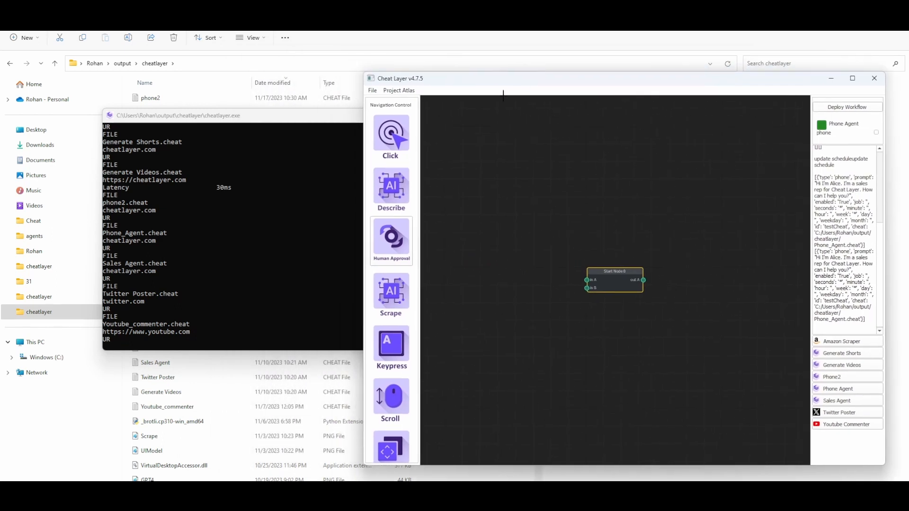
{"action": "mouse_move", "coordinate": [313, 197]}
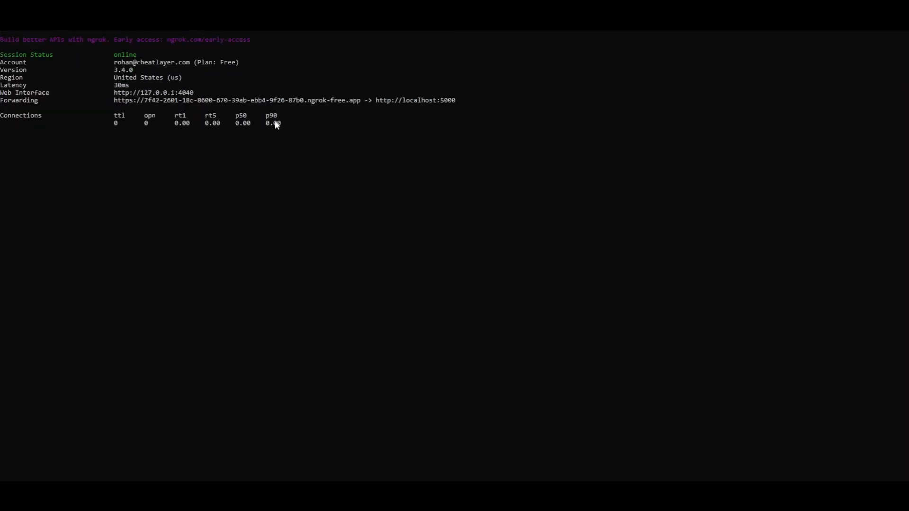
{"action": "mouse_move", "coordinate": [122, 100]}
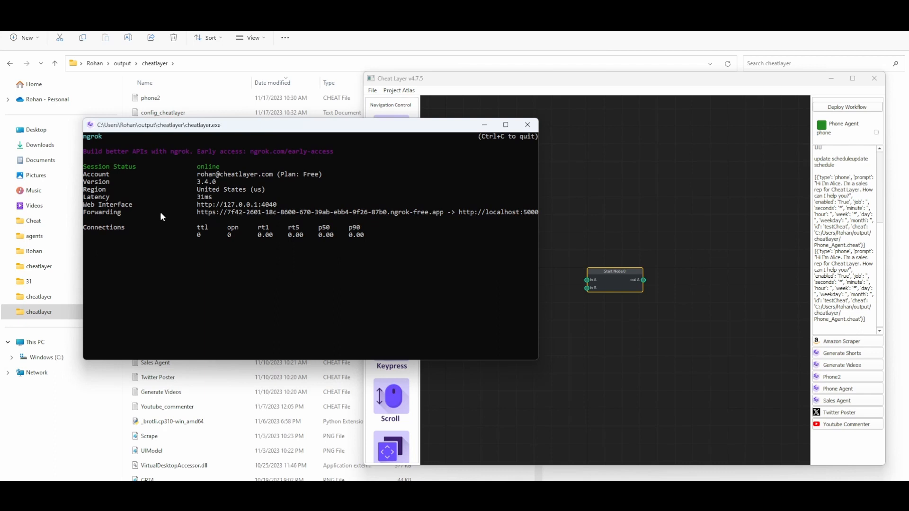
{"action": "mouse_move", "coordinate": [277, 245]}
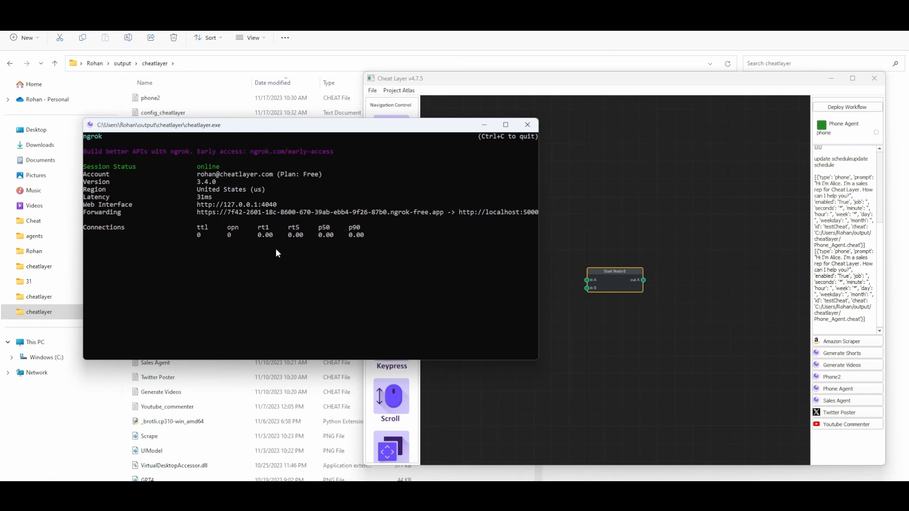
{"action": "mouse_move", "coordinate": [246, 267]}
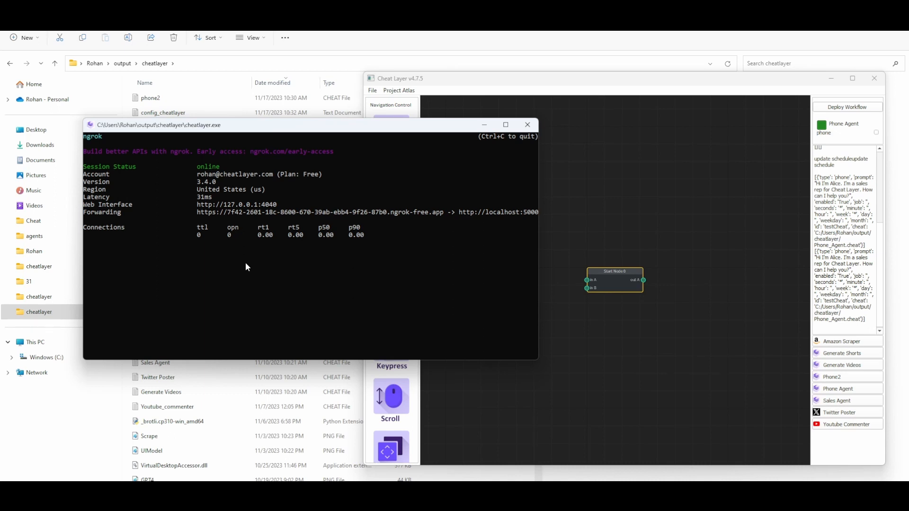
{"action": "mouse_move", "coordinate": [285, 253]}
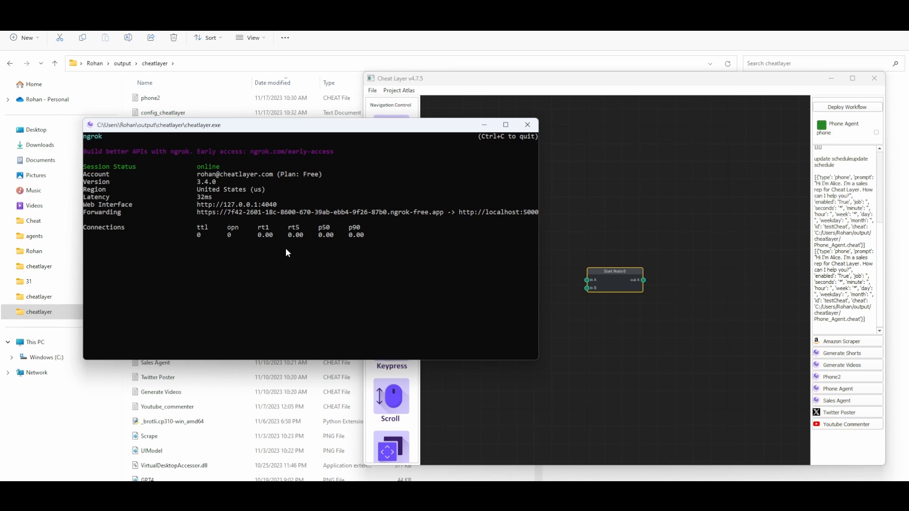
{"action": "mouse_move", "coordinate": [446, 230]}
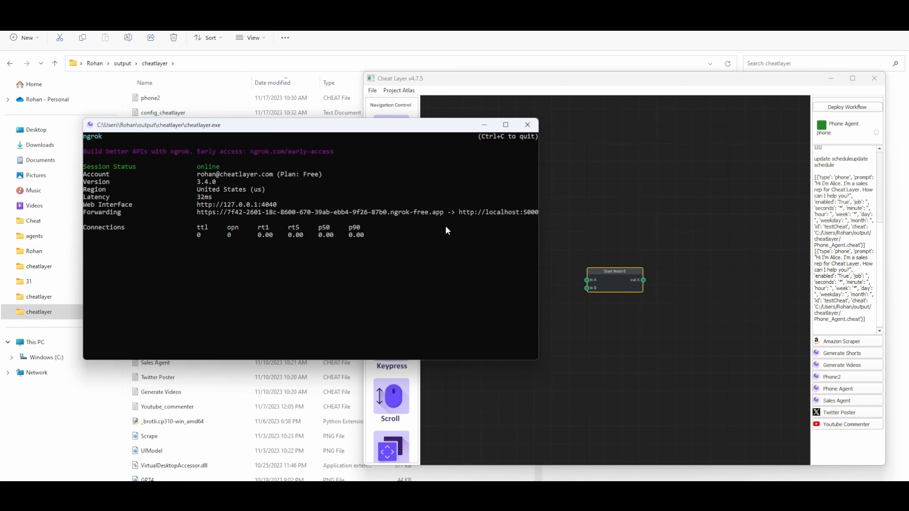
{"action": "mouse_move", "coordinate": [269, 226]}
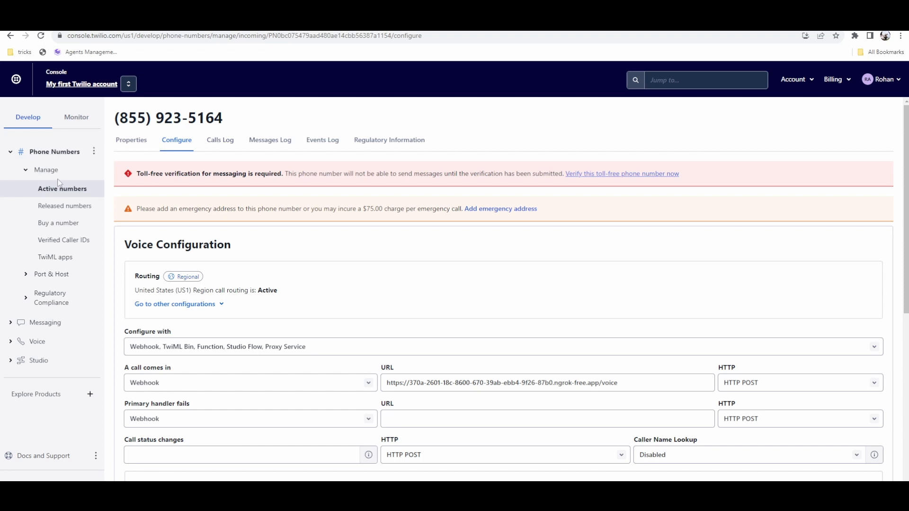
{"action": "left_click", "coordinate": [62, 189]}
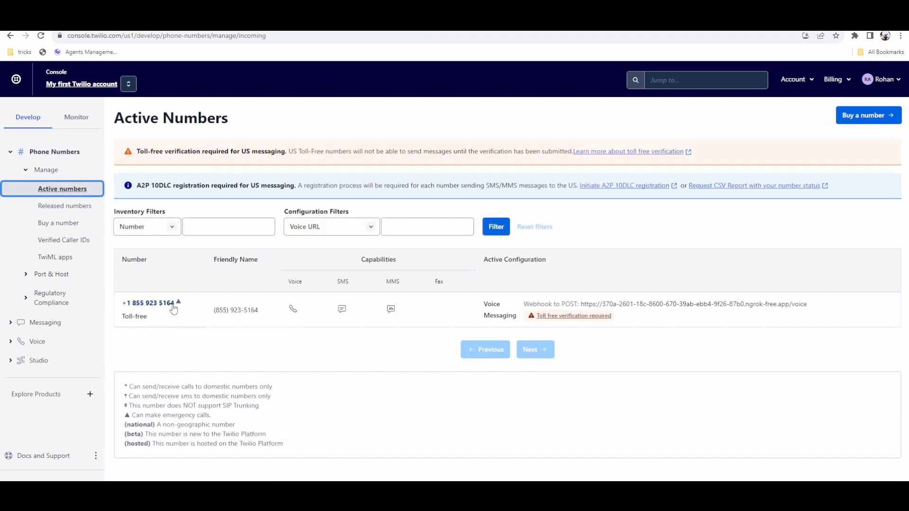
{"action": "left_click", "coordinate": [147, 303]}
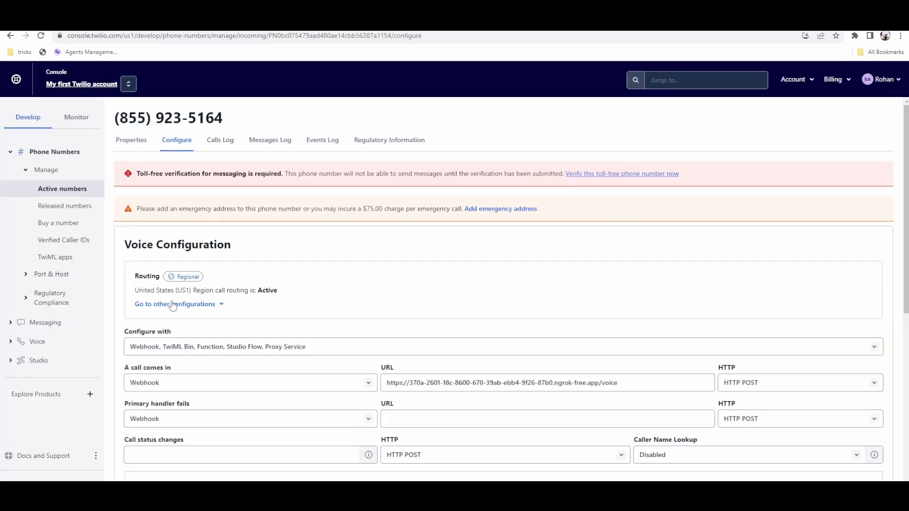
{"action": "scroll", "scroll_direction": "down", "scroll_amount": 3}
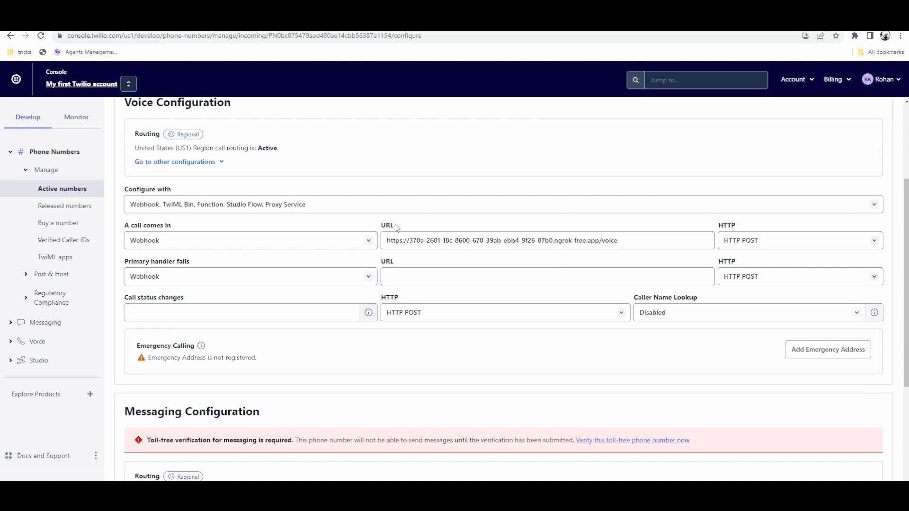
{"action": "scroll", "scroll_direction": "up", "scroll_amount": 3}
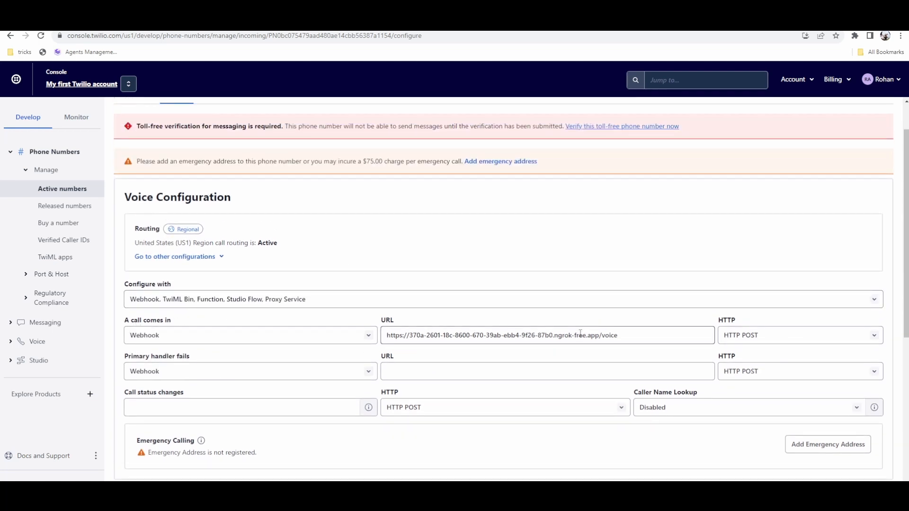
{"action": "double_click", "coordinate": [498, 336]}
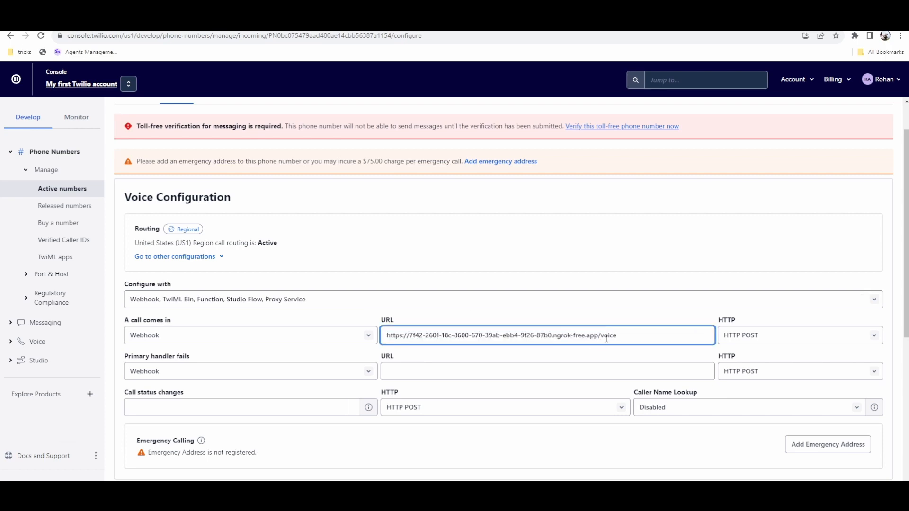
{"action": "mouse_move", "coordinate": [218, 394]}
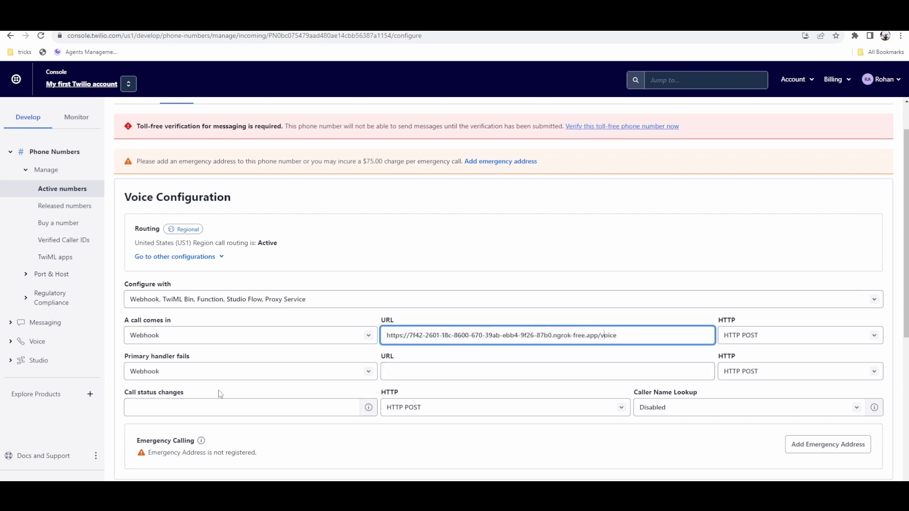
{"action": "scroll", "scroll_direction": "down", "scroll_amount": 3}
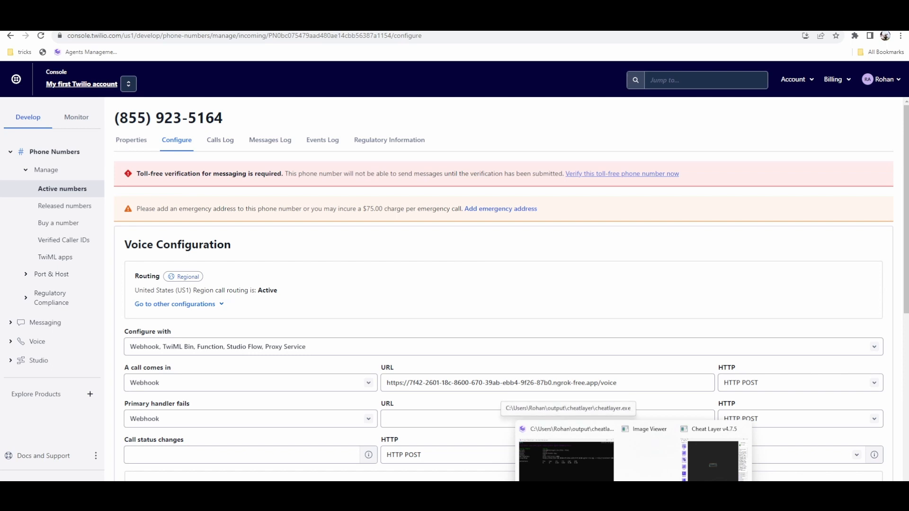
{"action": "mouse_move", "coordinate": [260, 132]}
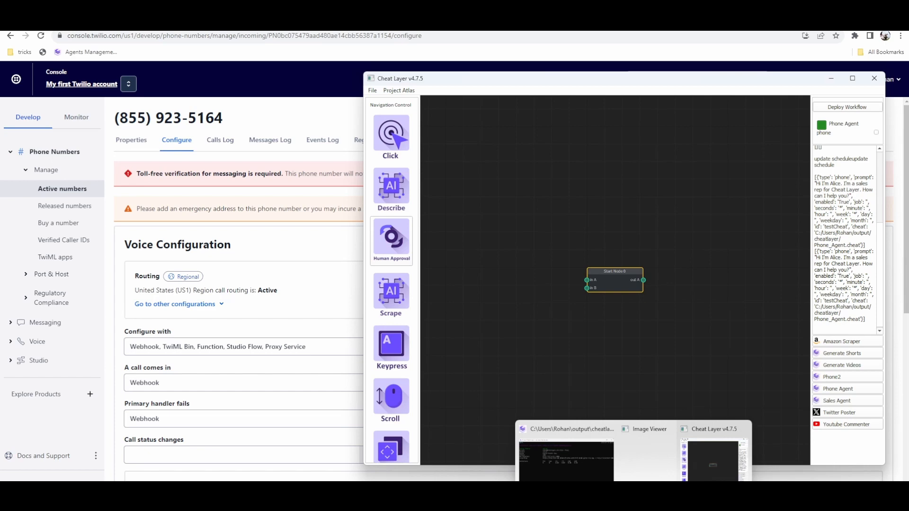
Switch to the Cheat Layer v4.7.5 window from the taskbar
{"action": "left_click", "coordinate": [566, 461]}
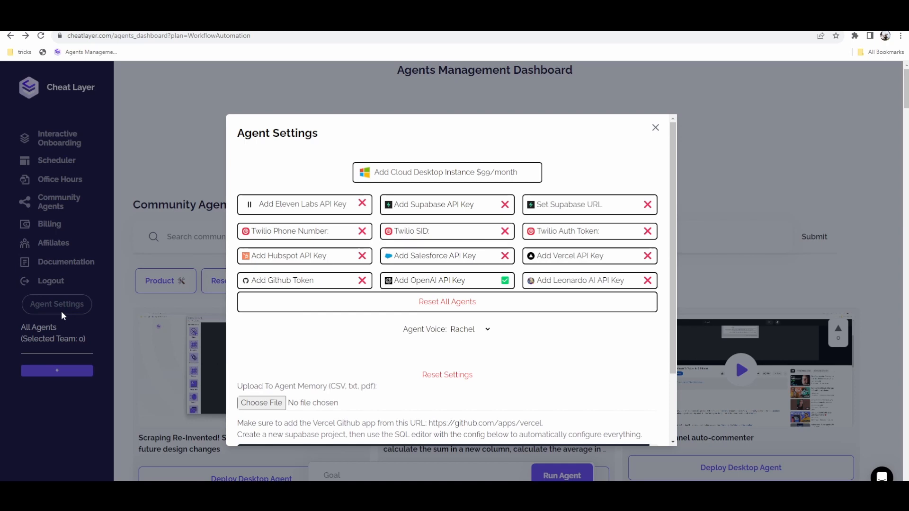
{"action": "mouse_move", "coordinate": [656, 130]}
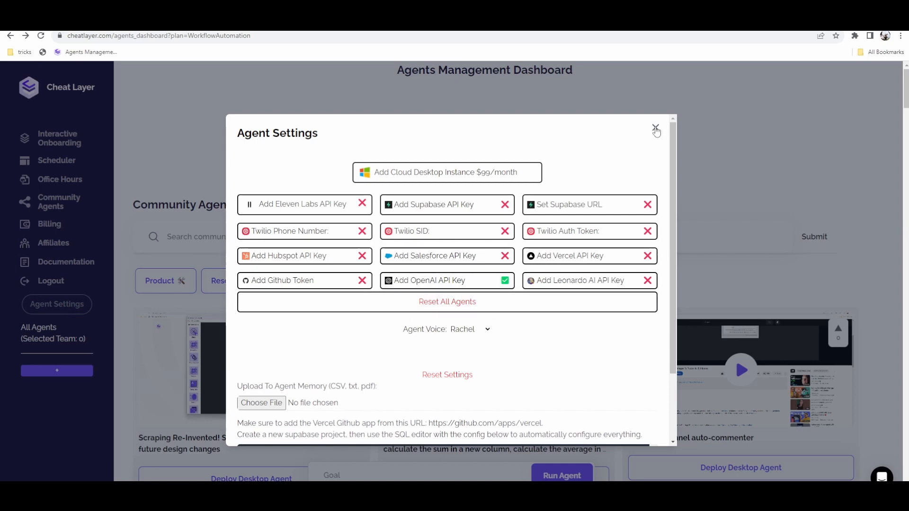
Close the Agent Settings dialog with its top-right X
{"action": "left_click", "coordinate": [656, 129]}
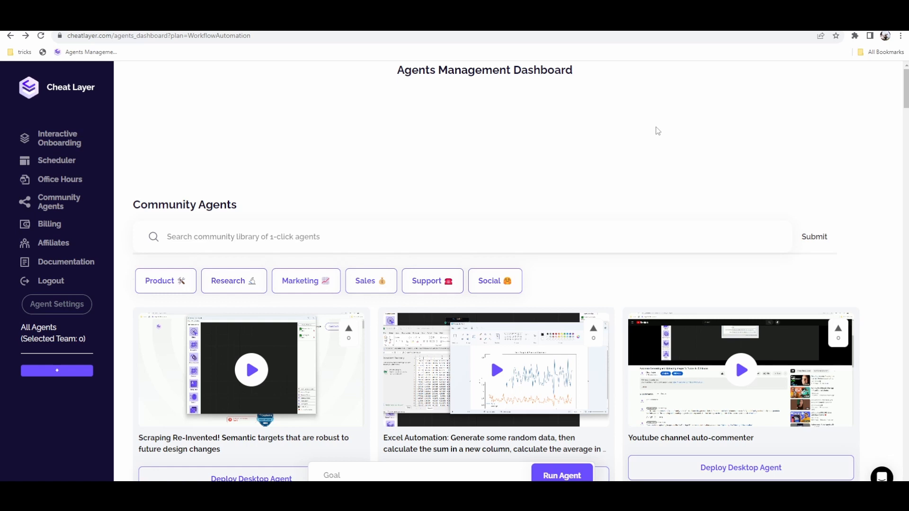
{"action": "mouse_move", "coordinate": [655, 140]}
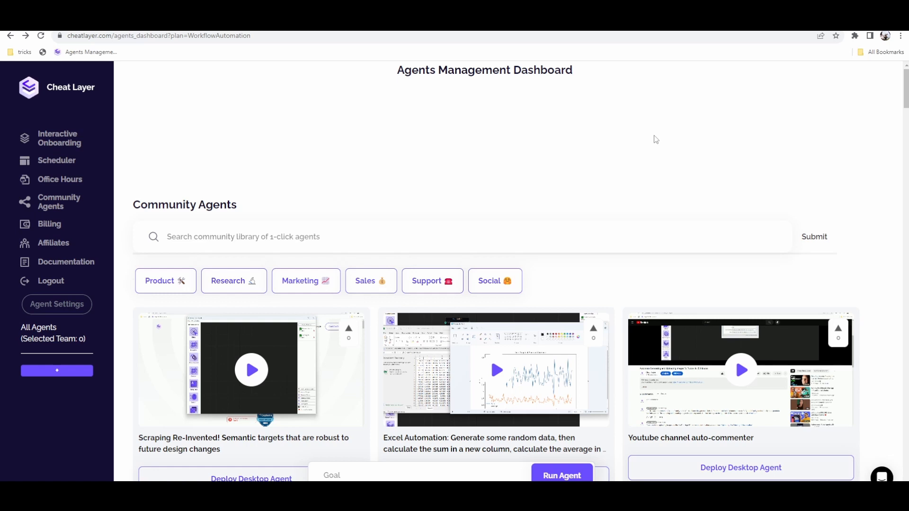